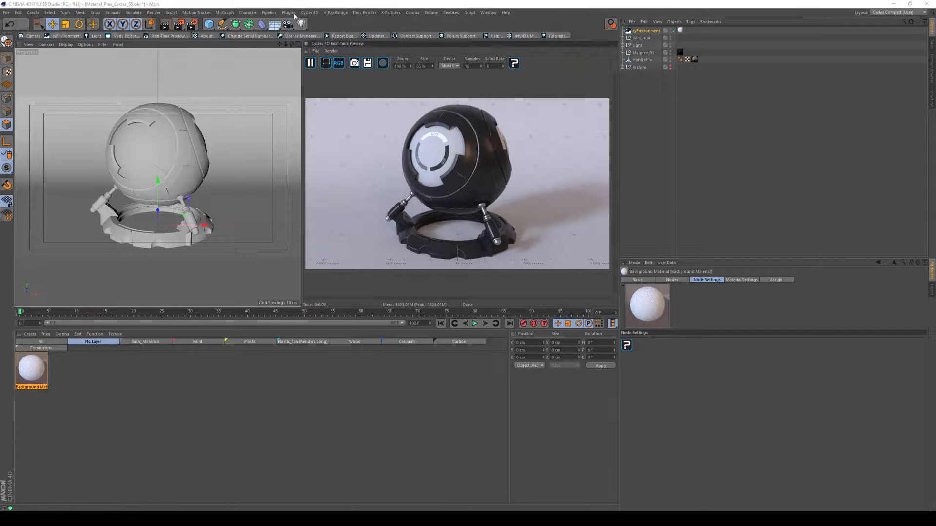
Step: Open the Background Material in the Node Editor to show its Environment Texture and Background nodes
{"action": "left_click", "coordinate": [309, 12]}
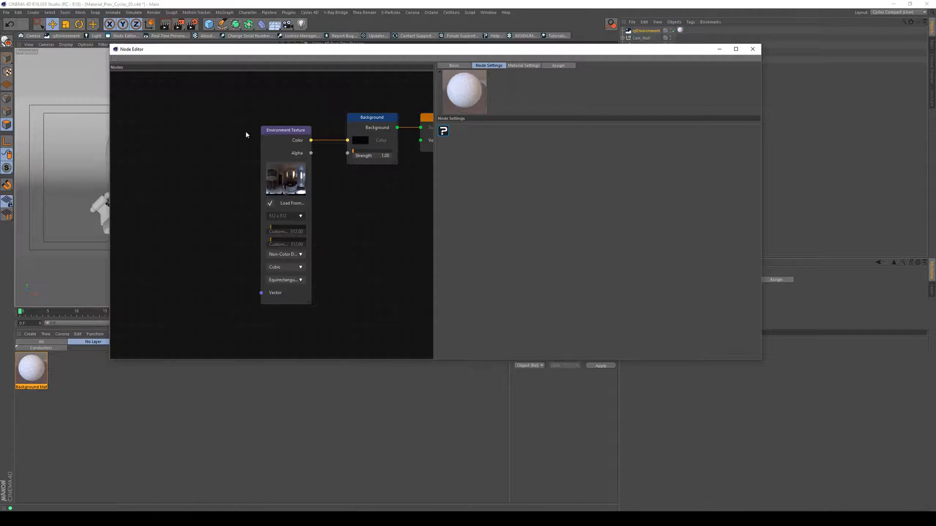
Step: Move the Node Editor below the Cycles 4D Real-Time Preview so the render stays visible
{"action": "right_click", "coordinate": [246, 135]}
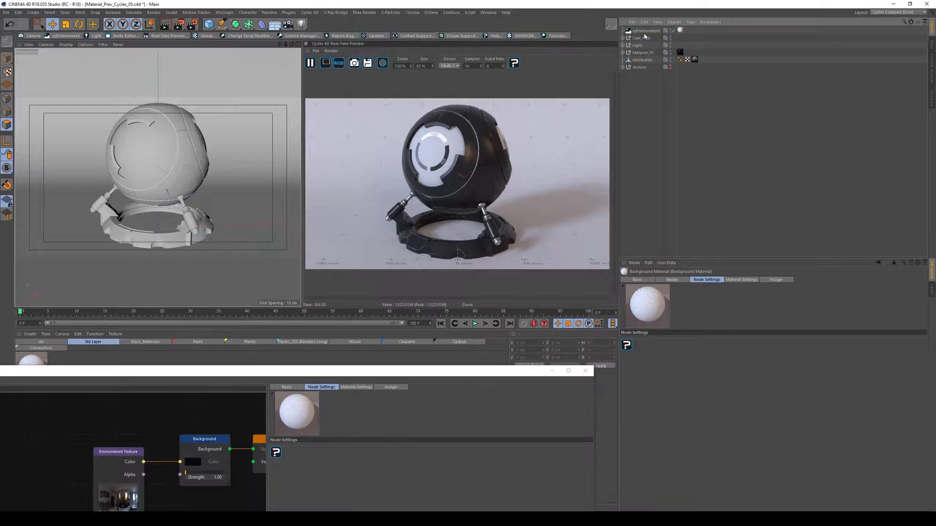
{"action": "left_click", "coordinate": [645, 30]}
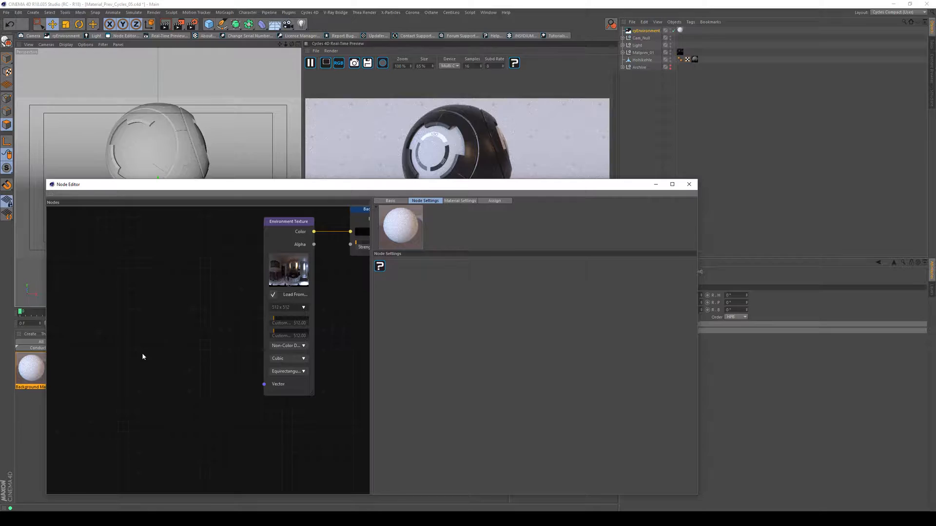
Step: Add a Mapping node, wire its Vector output into the Environment Texture's Vector input, and reposition it
{"action": "right_click", "coordinate": [143, 357]}
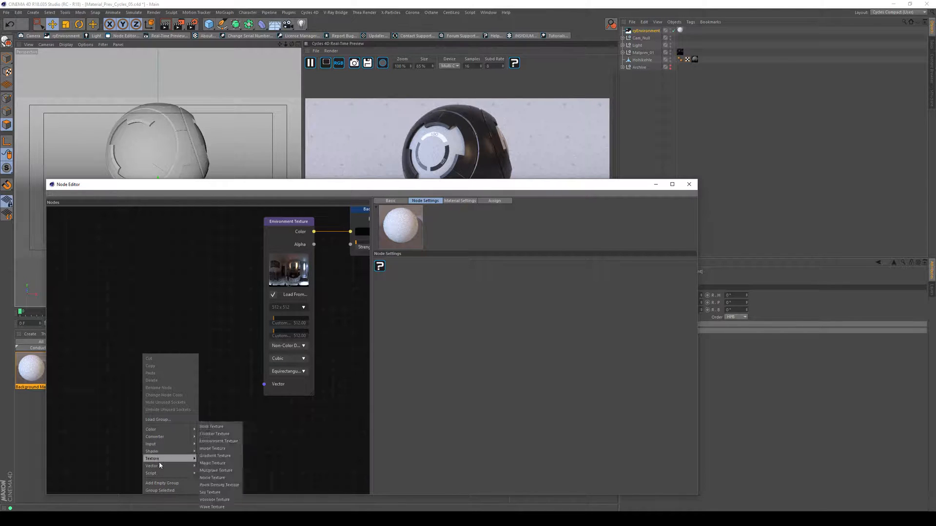
{"action": "left_click", "coordinate": [152, 466]}
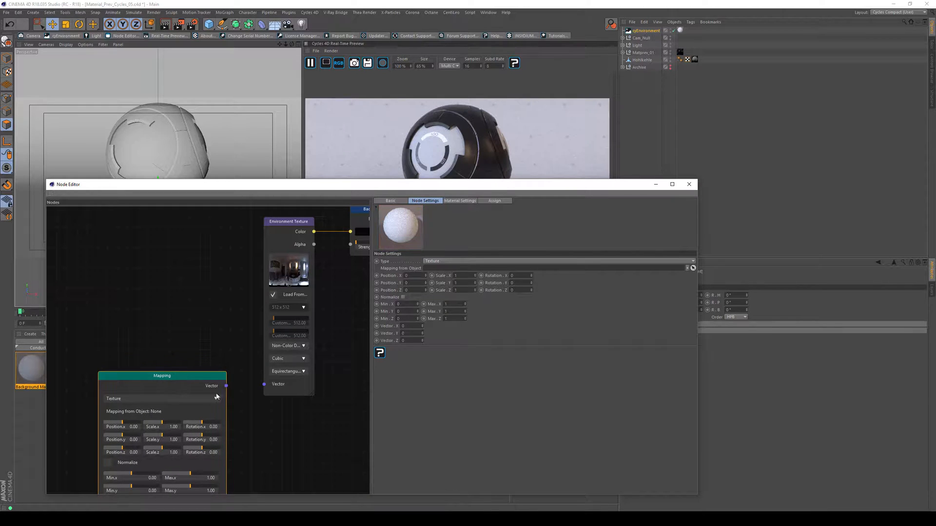
{"action": "left_click_drag", "start_coordinate": [226, 385], "coordinate": [264, 384]}
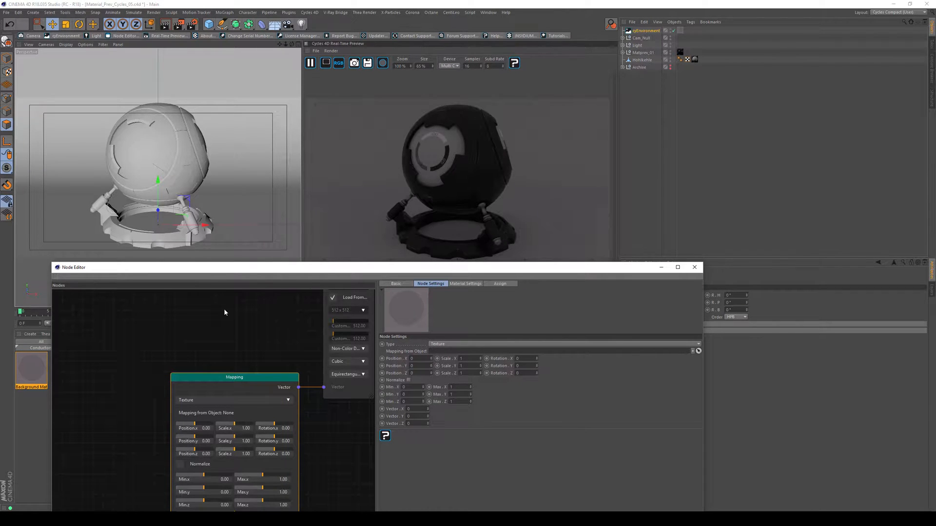
{"action": "left_click_drag", "start_coordinate": [234, 377], "coordinate": [272, 306]}
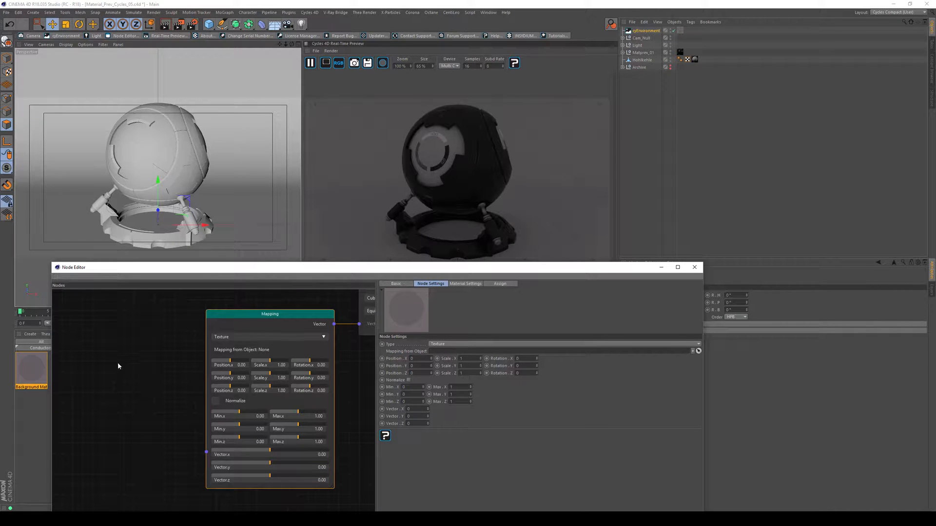
Step: Wire a Texture Coordinate node into Mapping, rotate the HDRI -45 on Y, and close the editor
{"action": "right_click", "coordinate": [118, 366]}
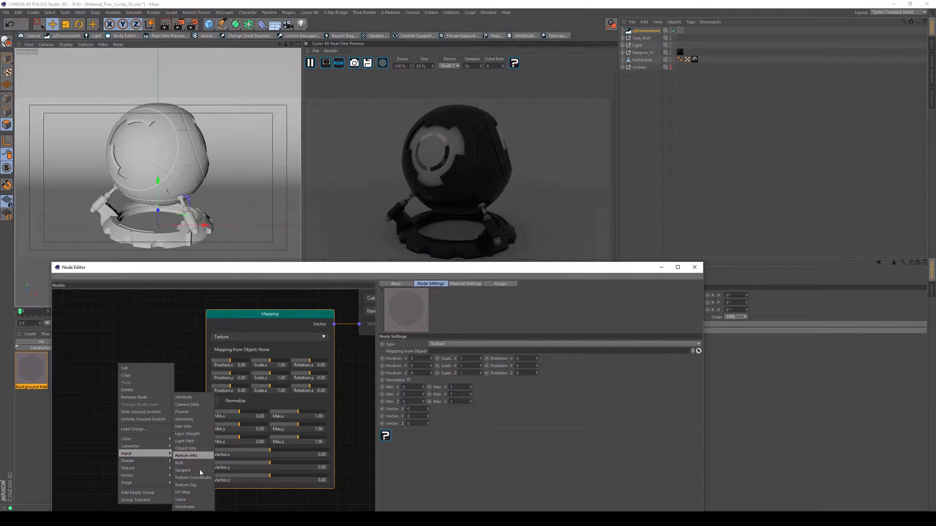
{"action": "left_click", "coordinate": [193, 478]}
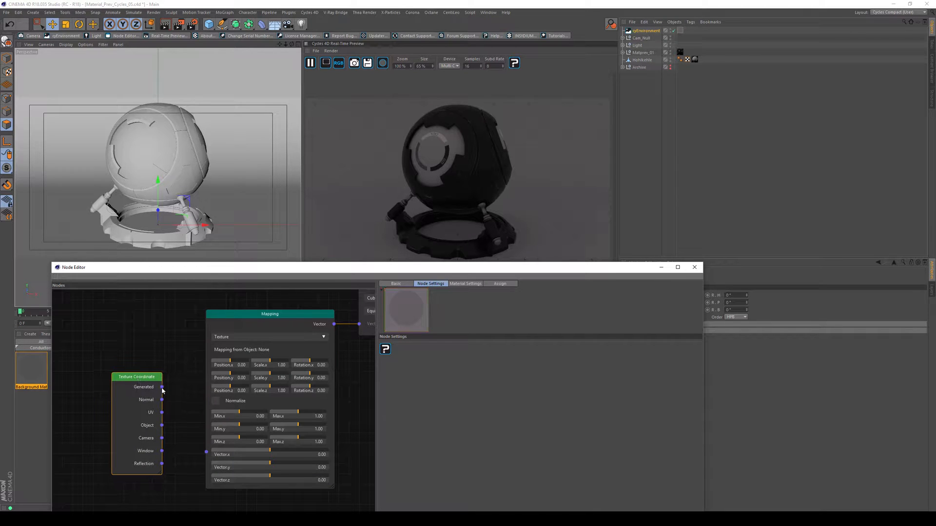
{"action": "left_click_drag", "start_coordinate": [162, 386], "coordinate": [206, 454]}
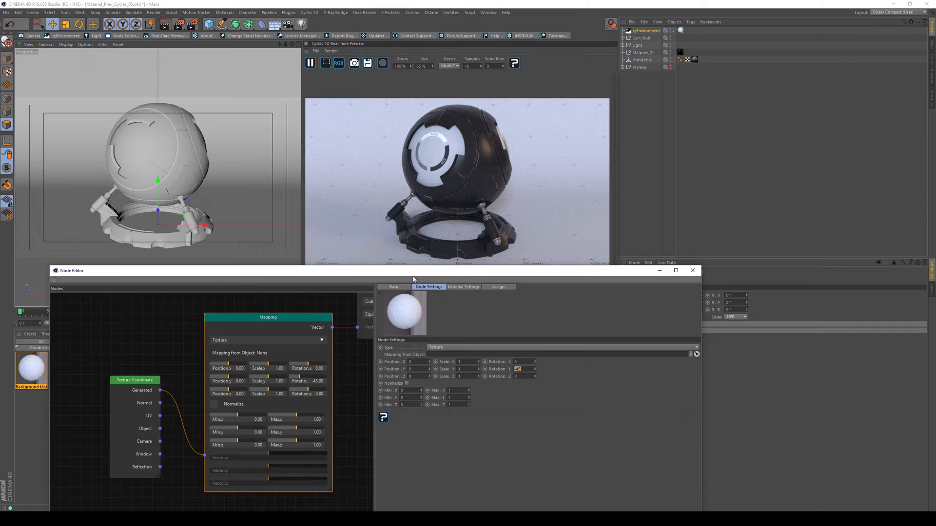
{"action": "left_click", "coordinate": [693, 270]}
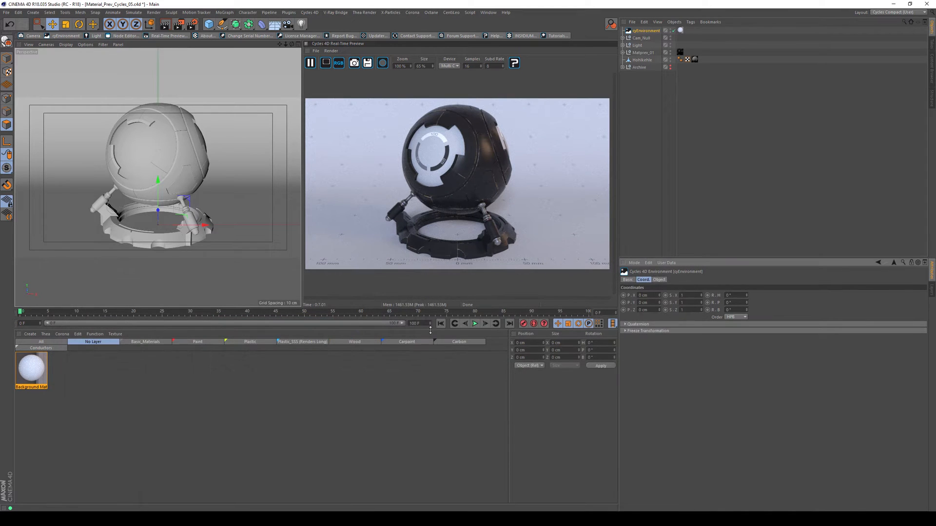